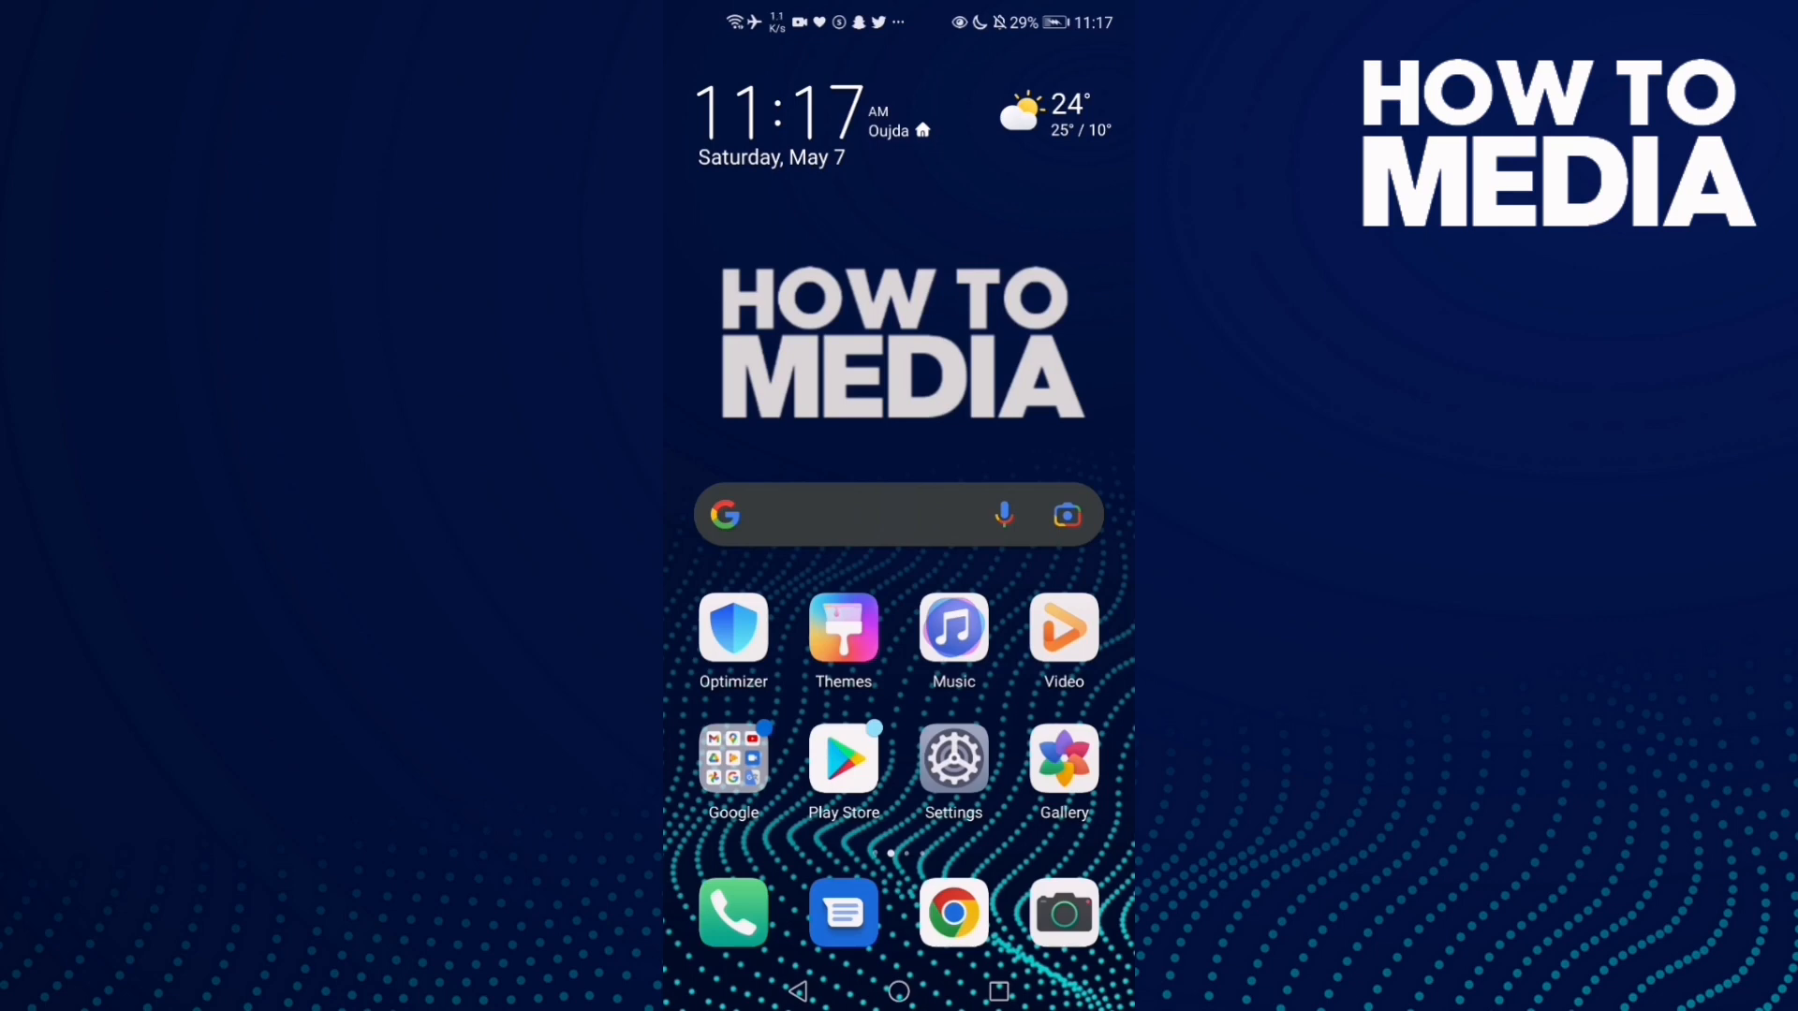
- Launch the Facebook app from the home screen so the news feed shows
scroll(left, 3)
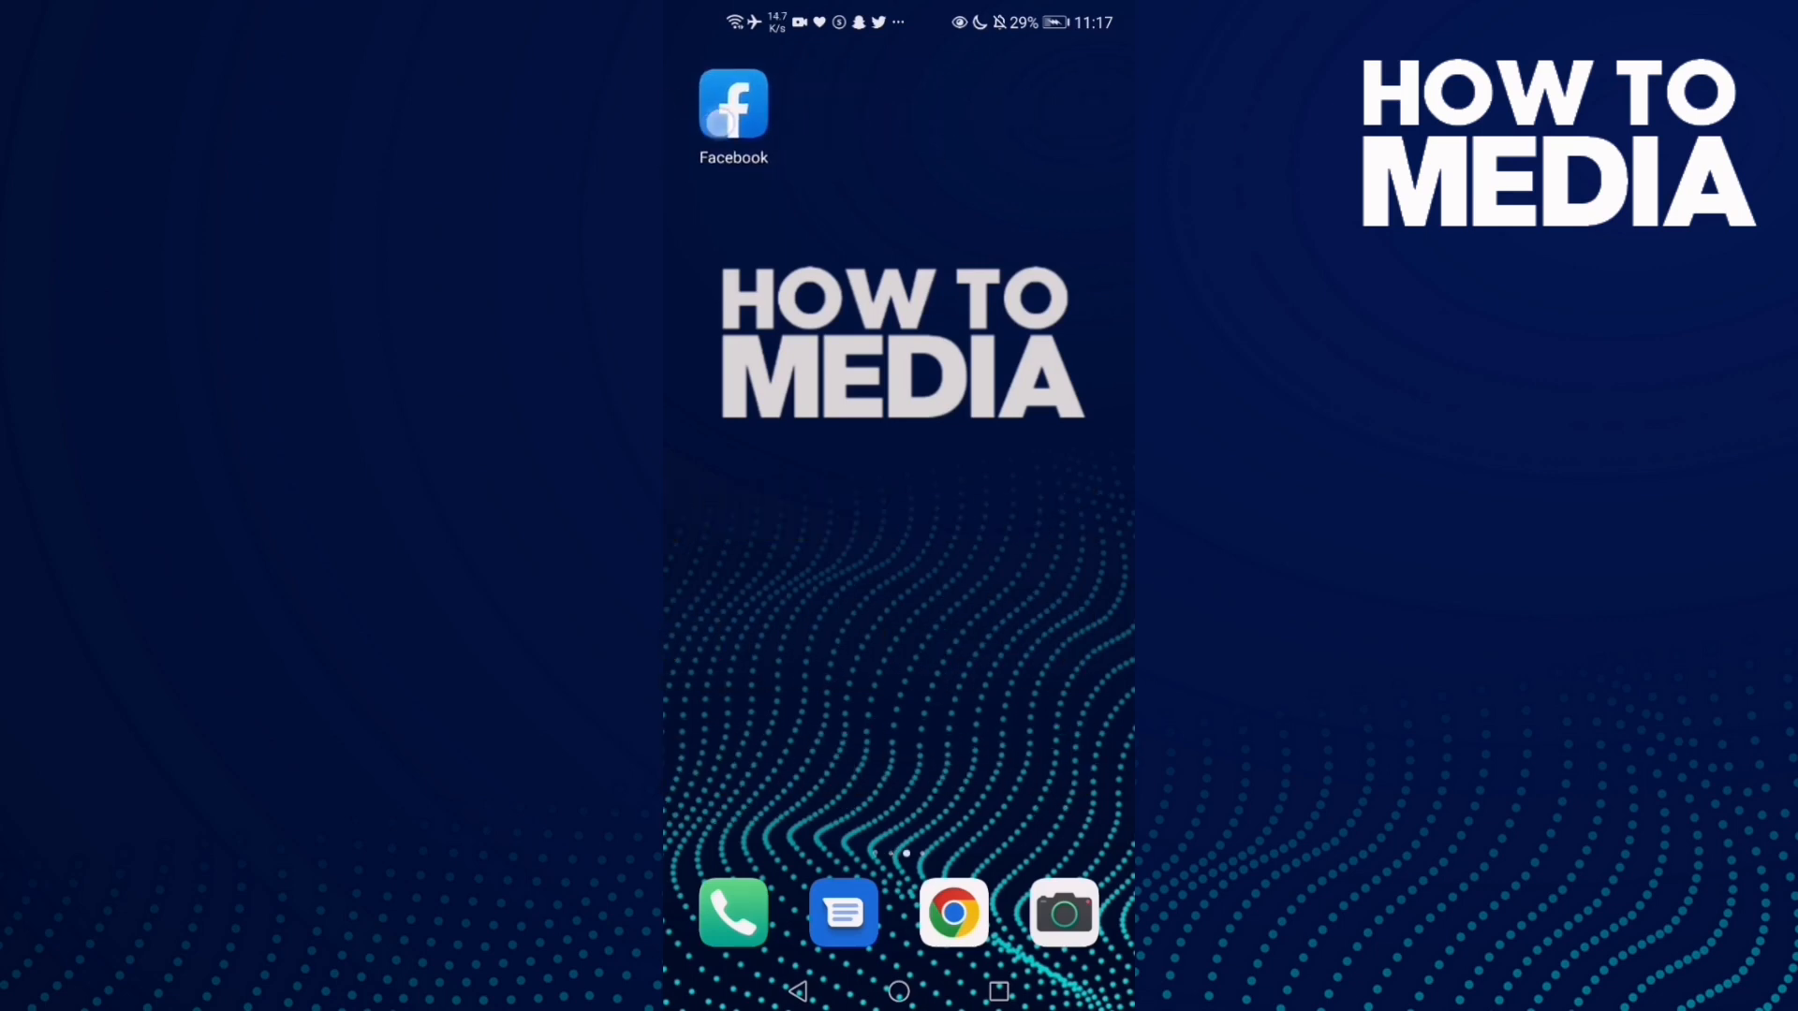
click(733, 103)
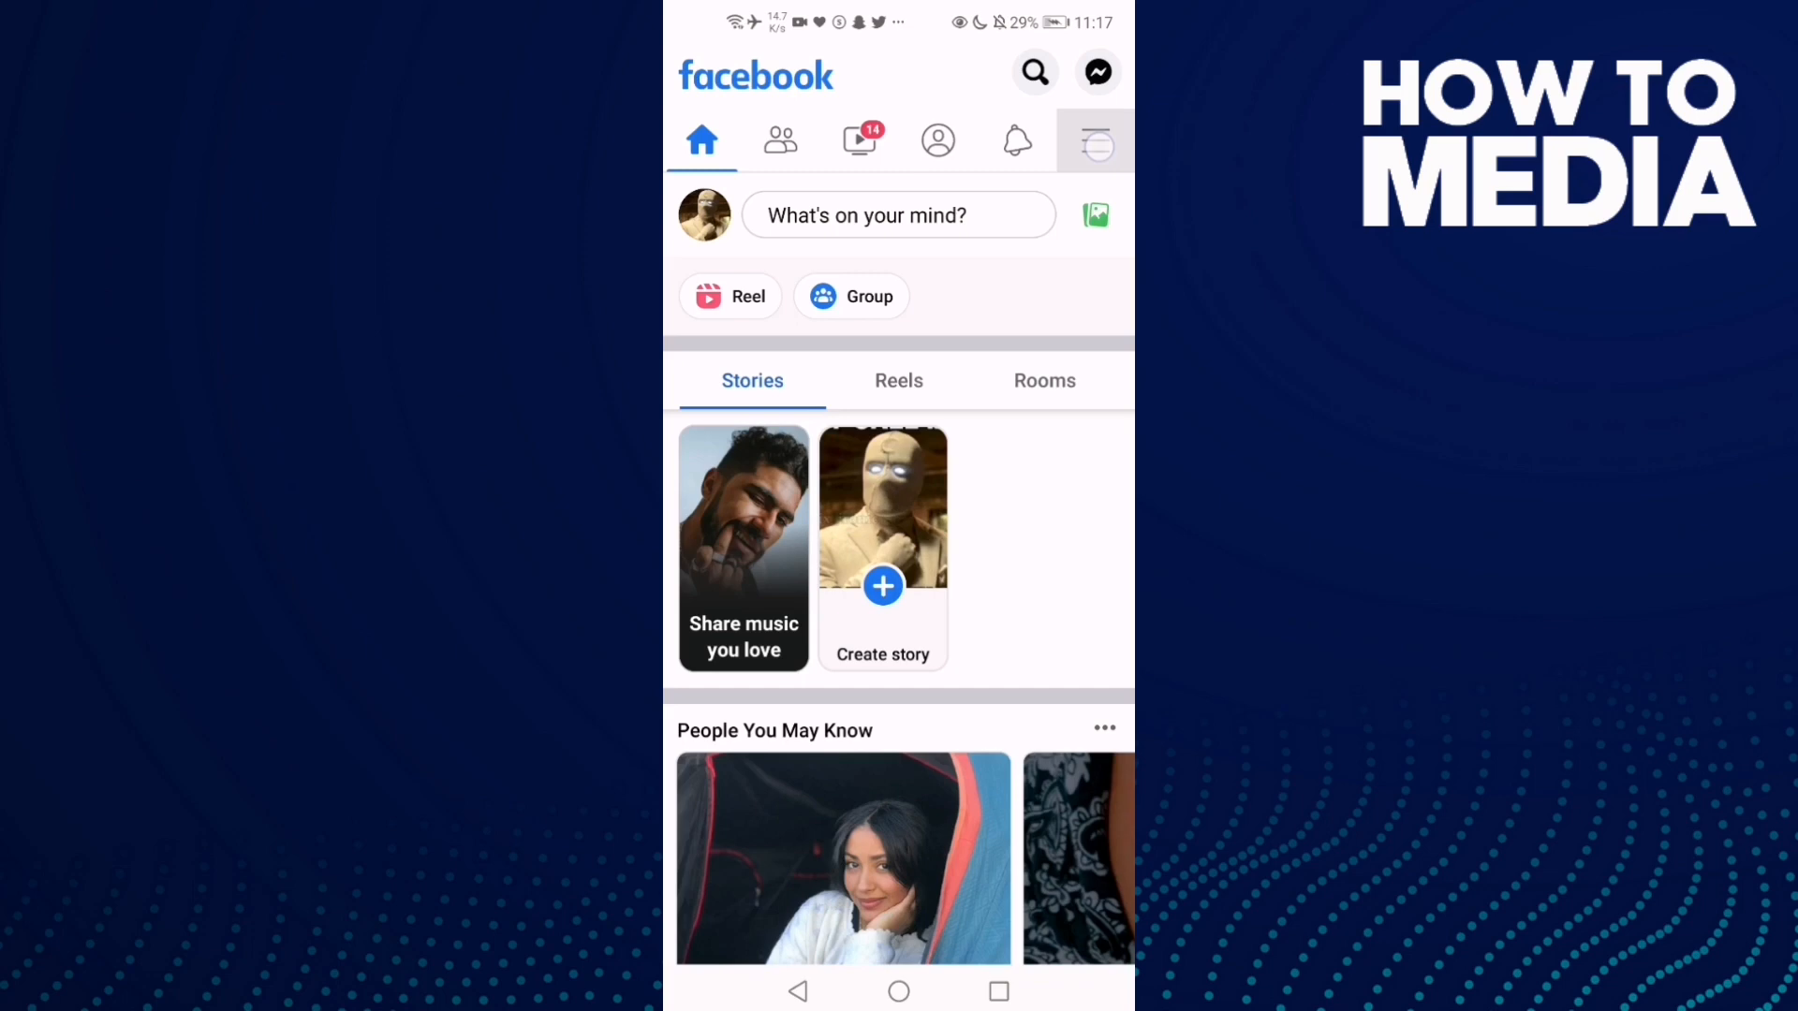
- Go through the menu to Settings & privacy and reach the Your information section
click(1095, 139)
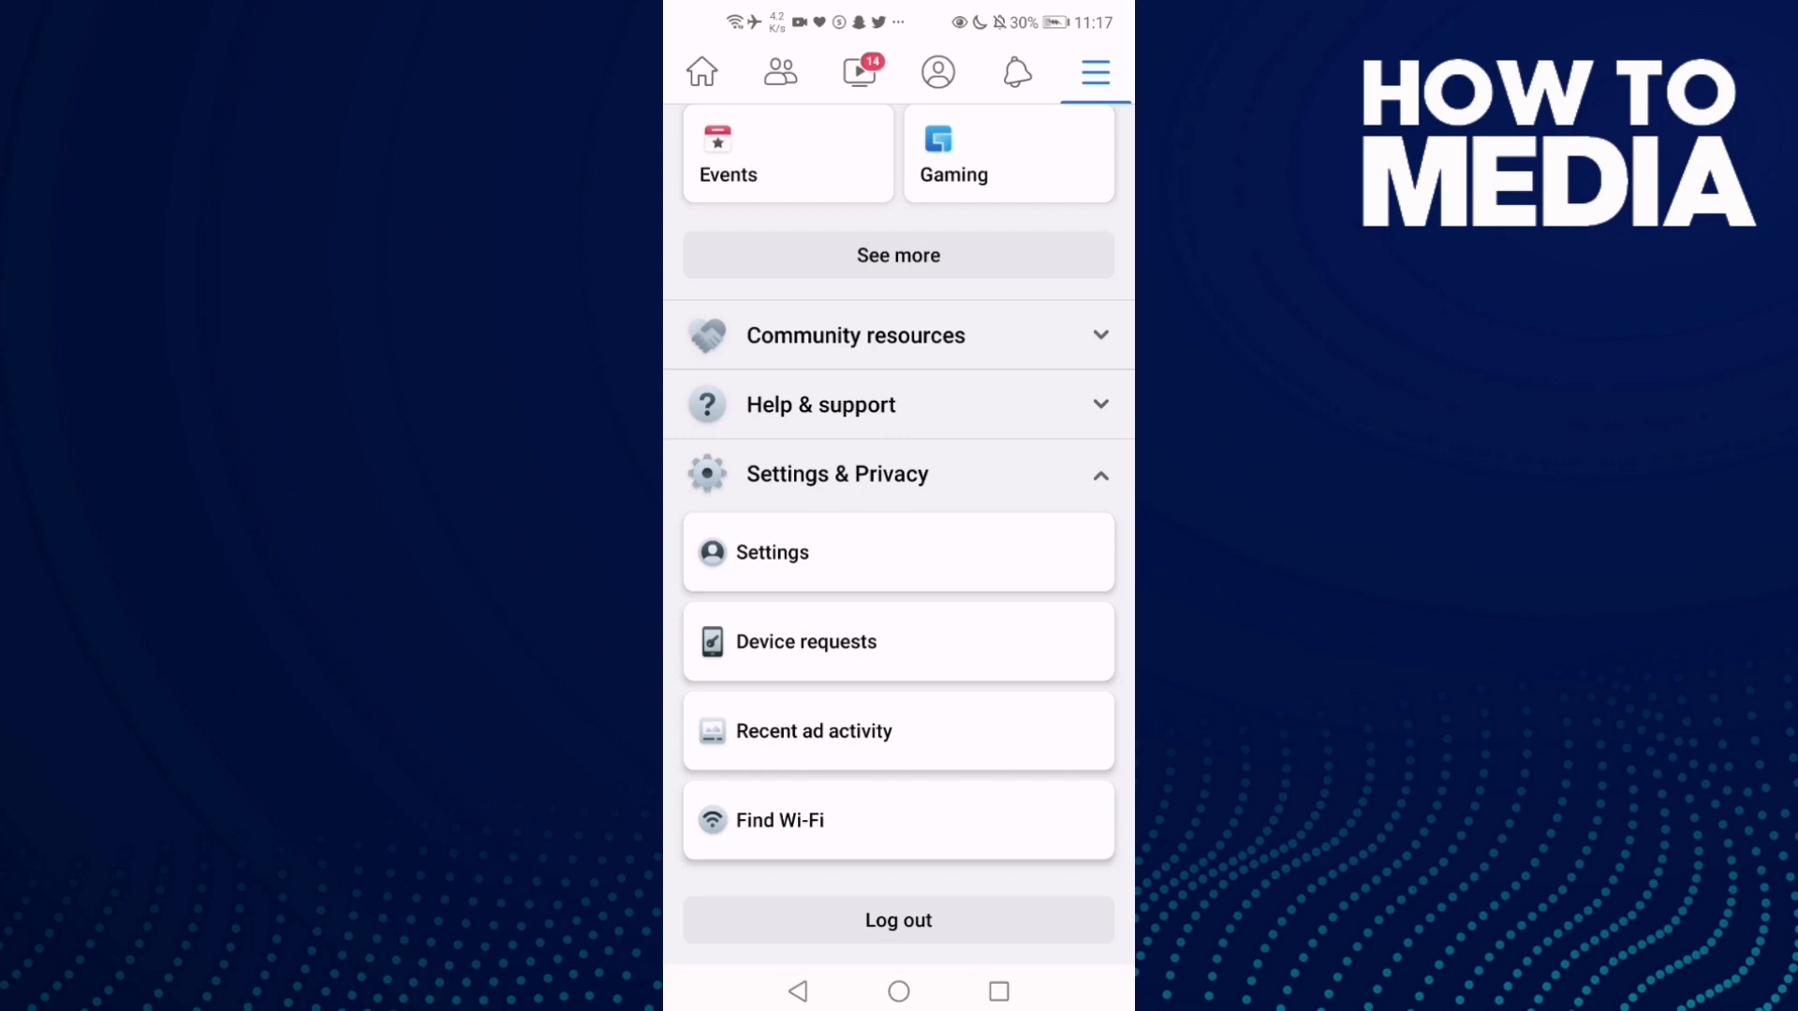
click(771, 551)
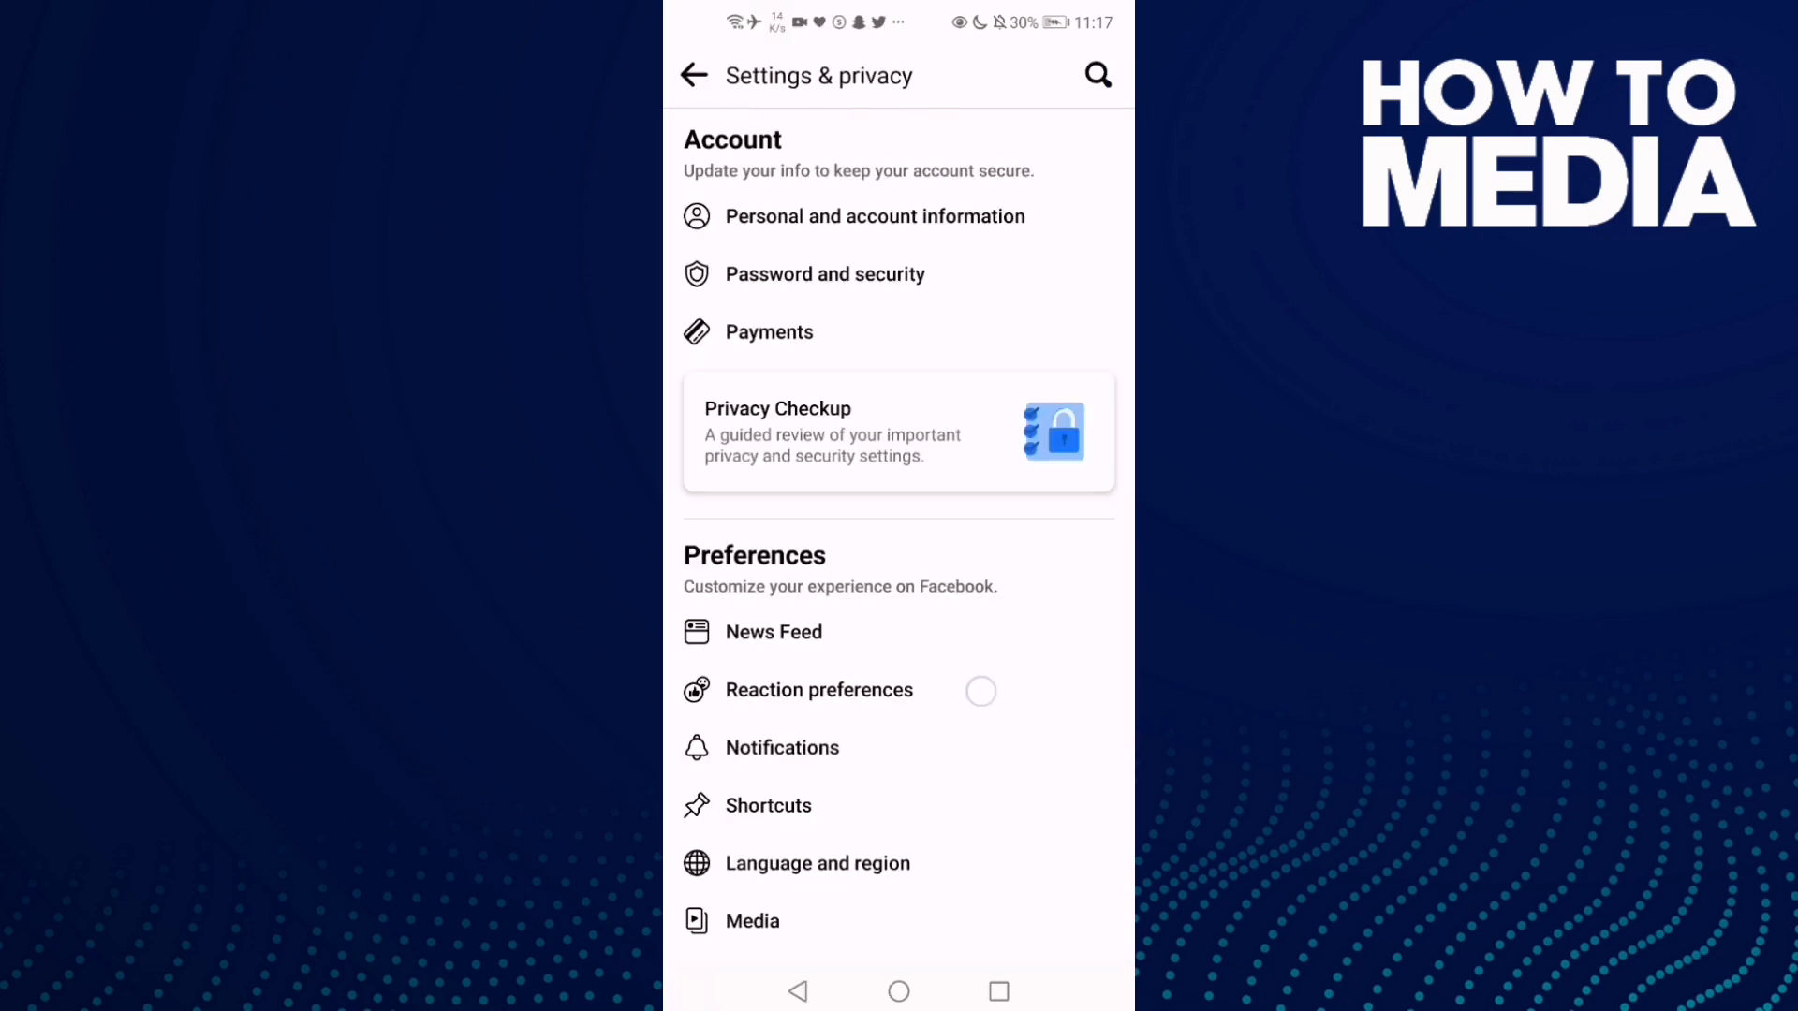
scroll(down, 3)
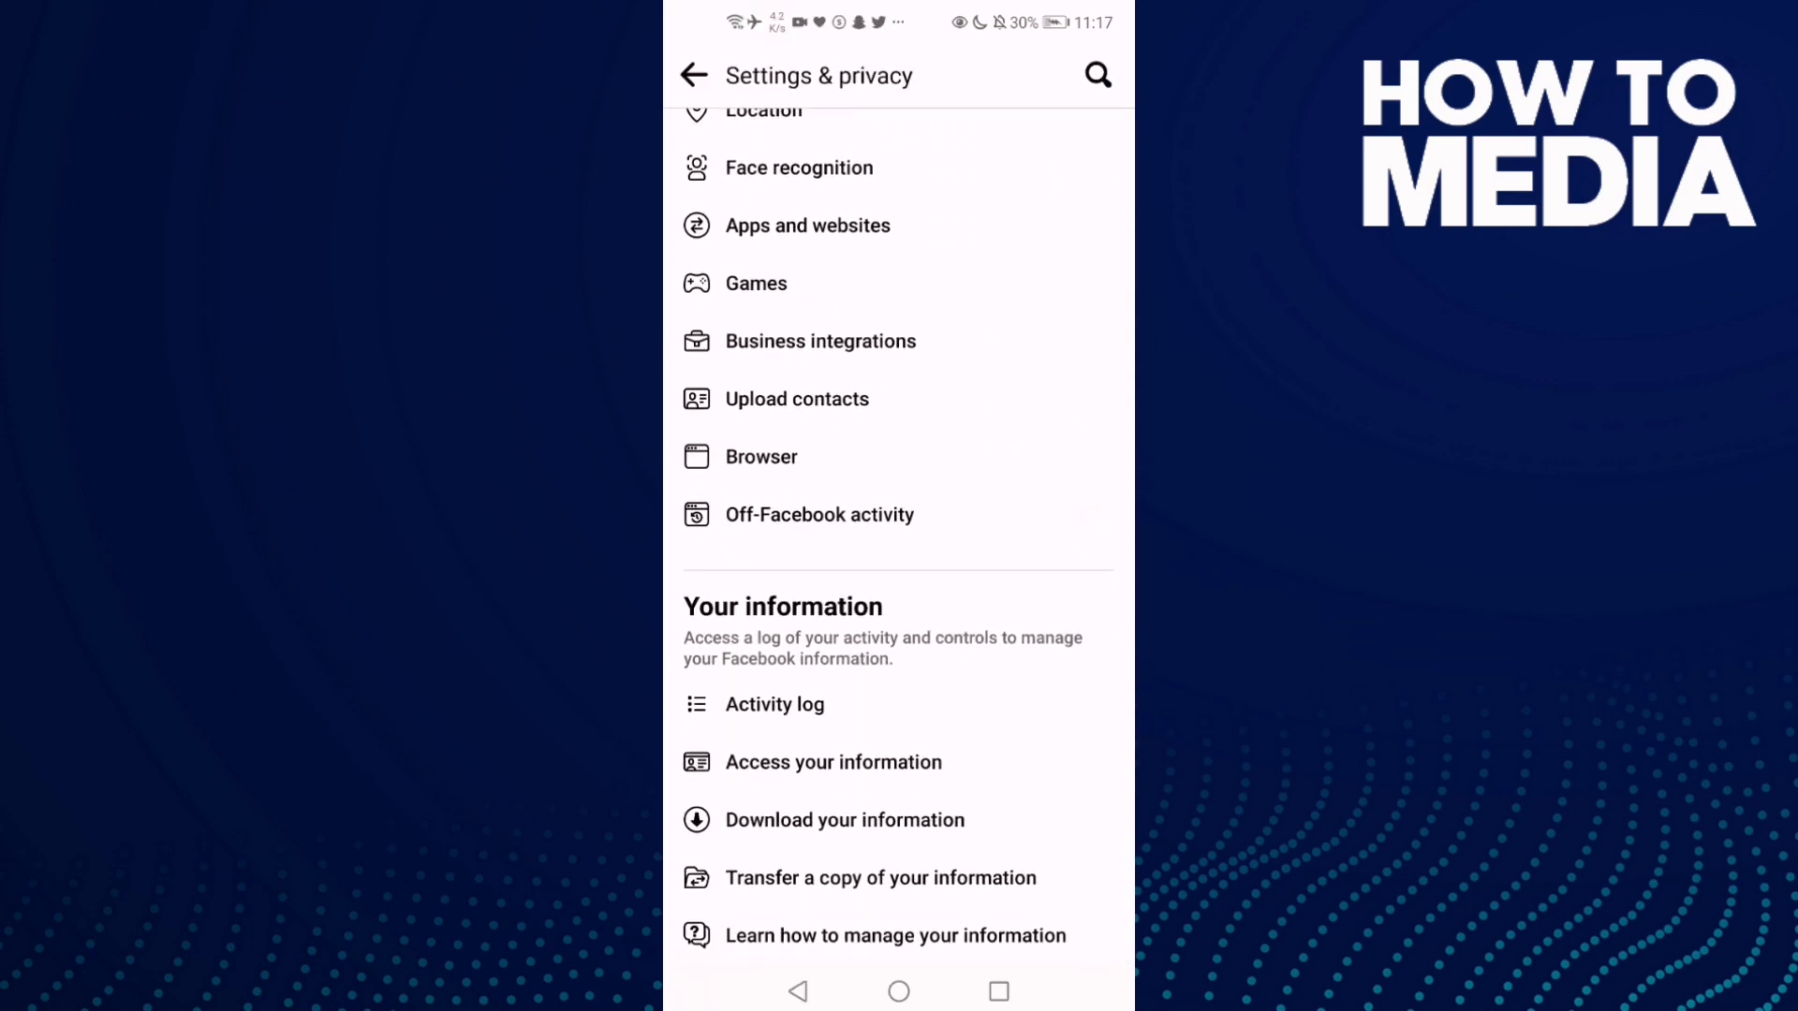
scroll(down, 3)
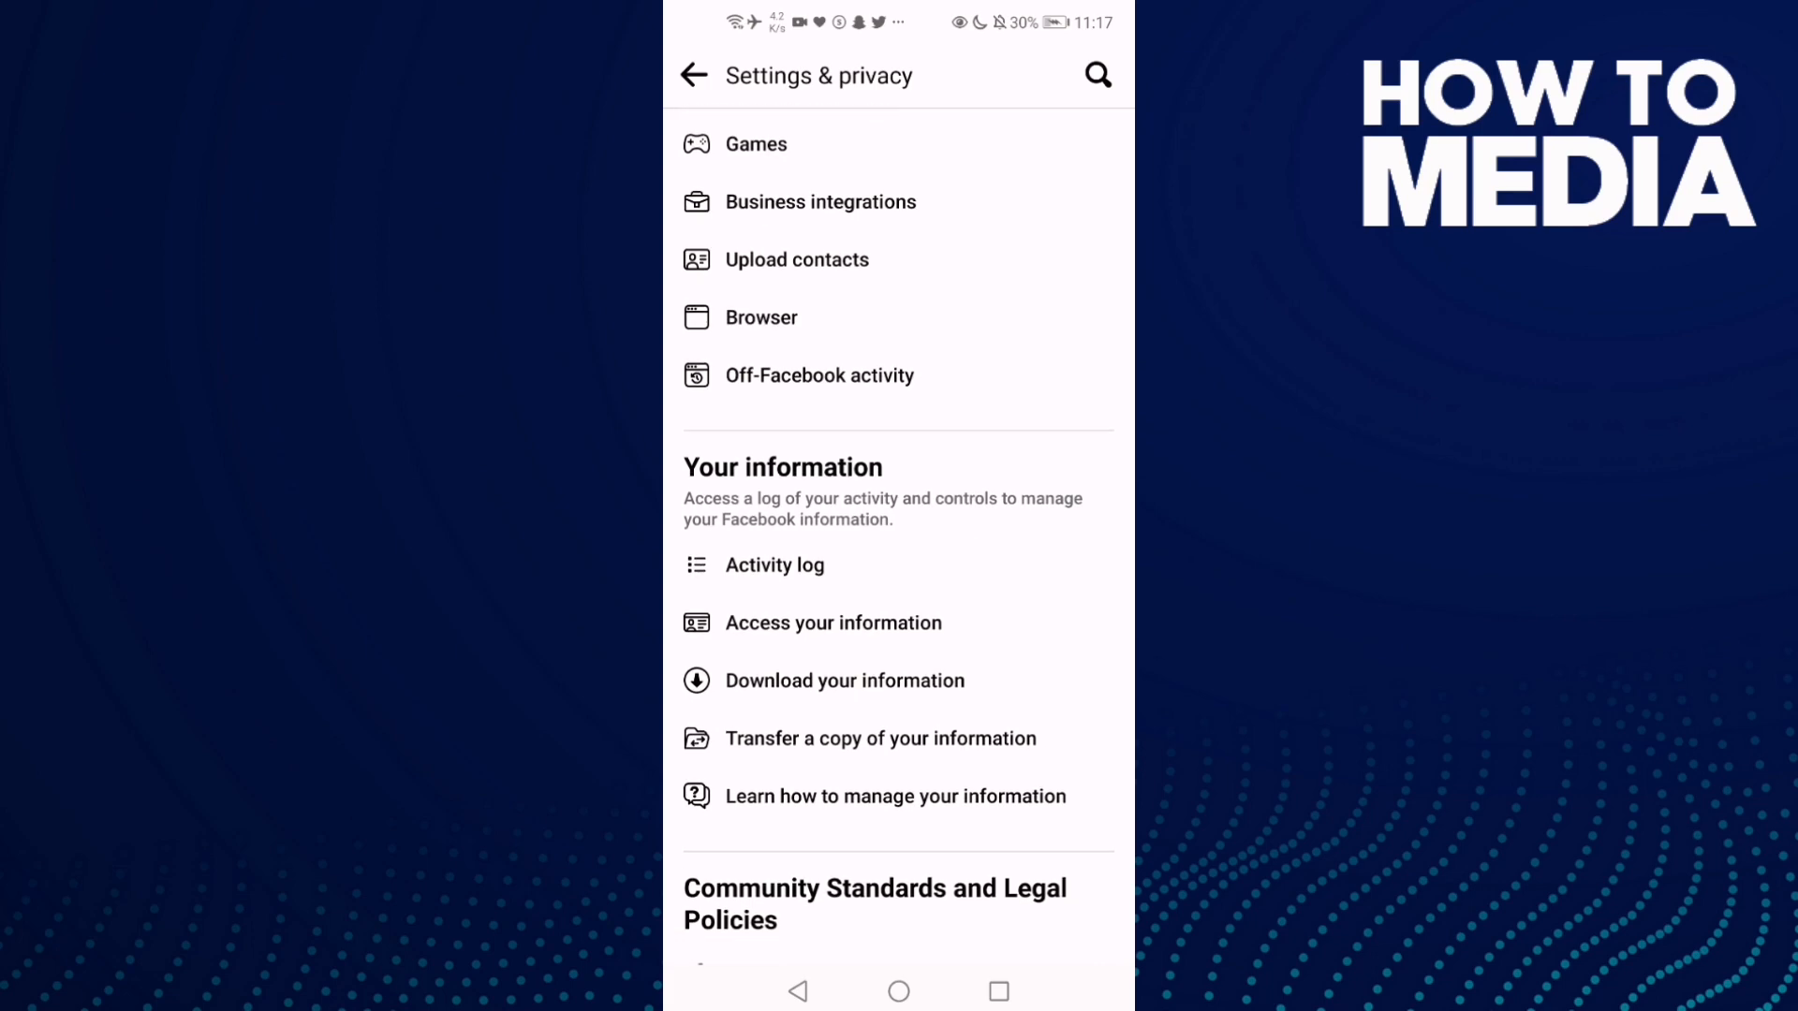
- View the Activity Log's 'Fundraiser matches you've created' list, which shows no items
click(774, 563)
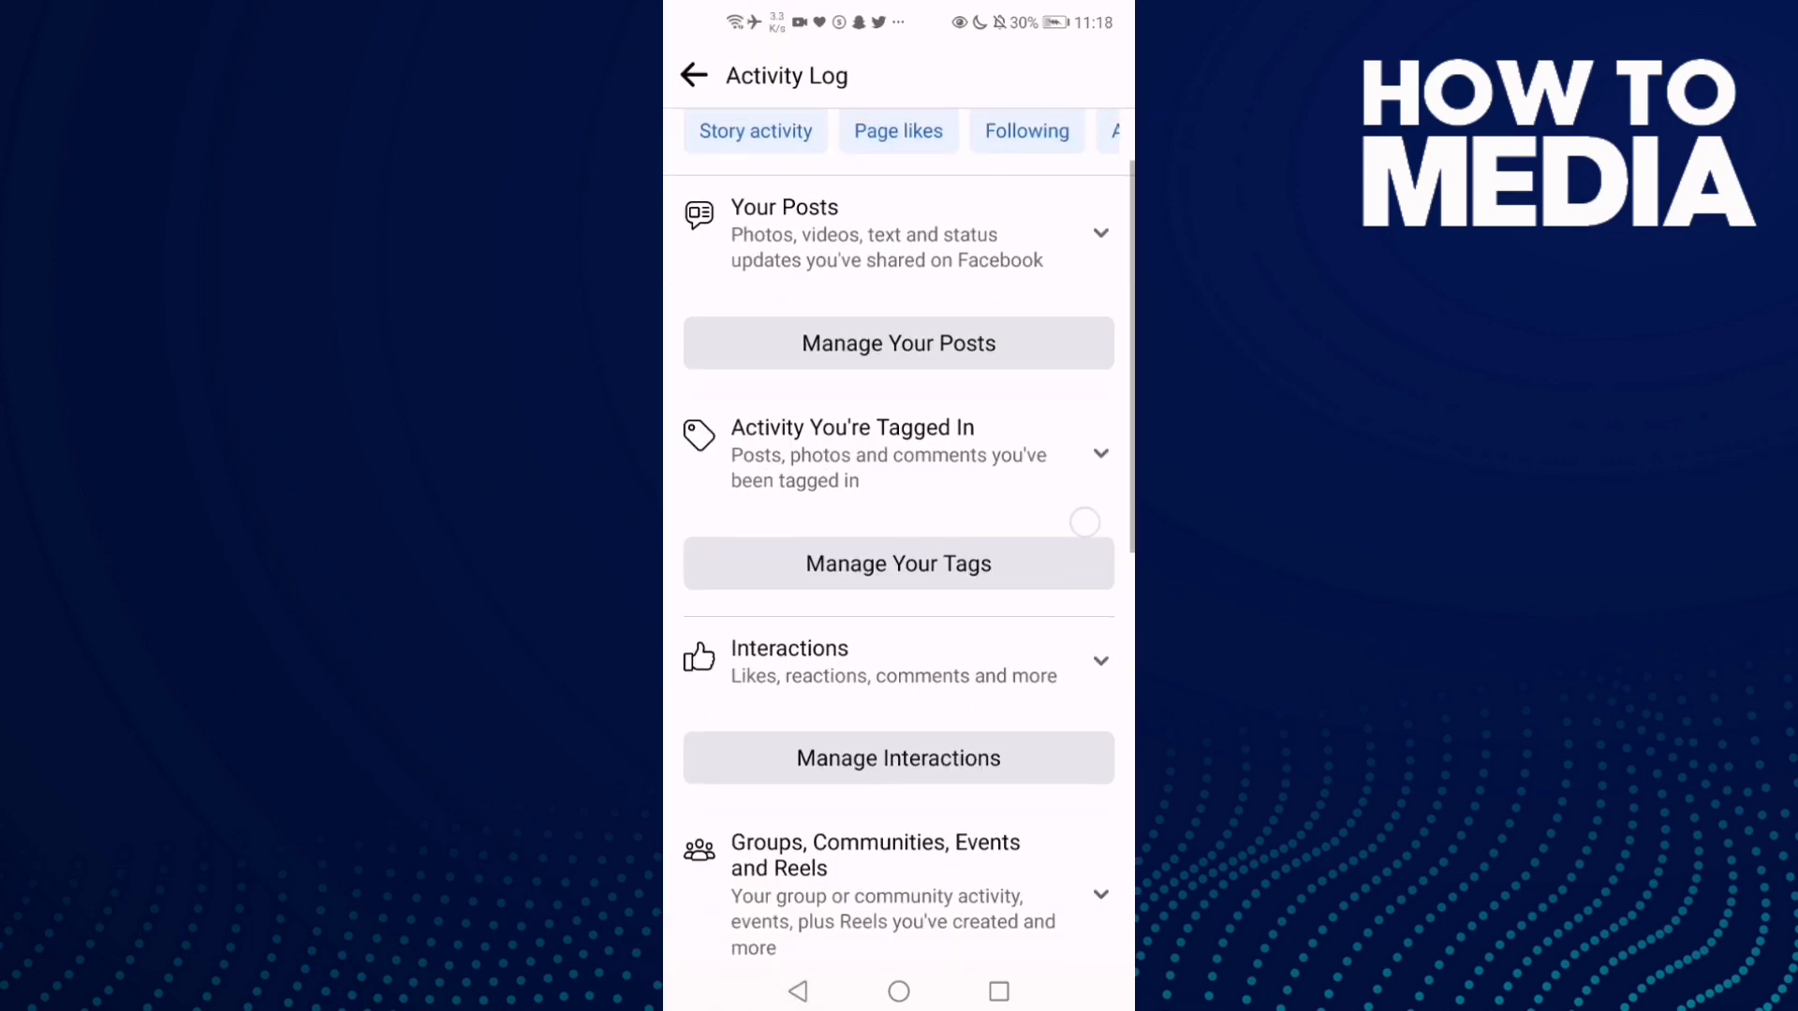
scroll(down, 3)
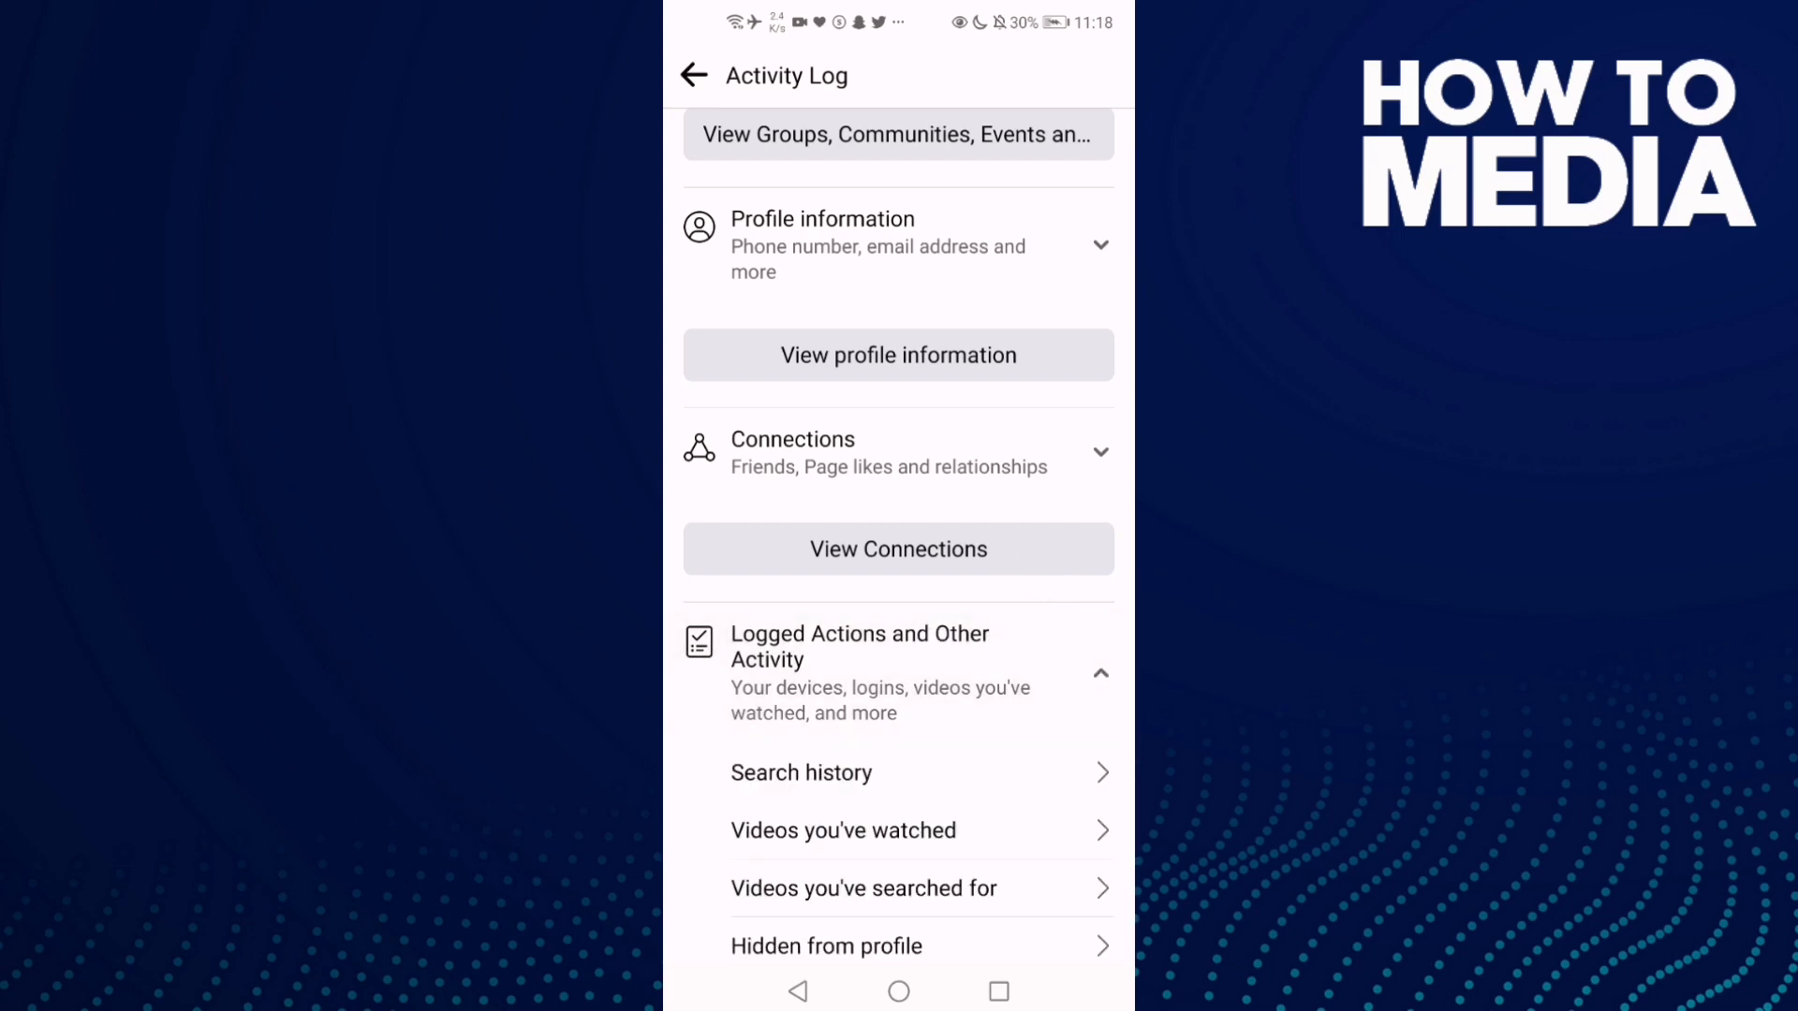
scroll(down, 3)
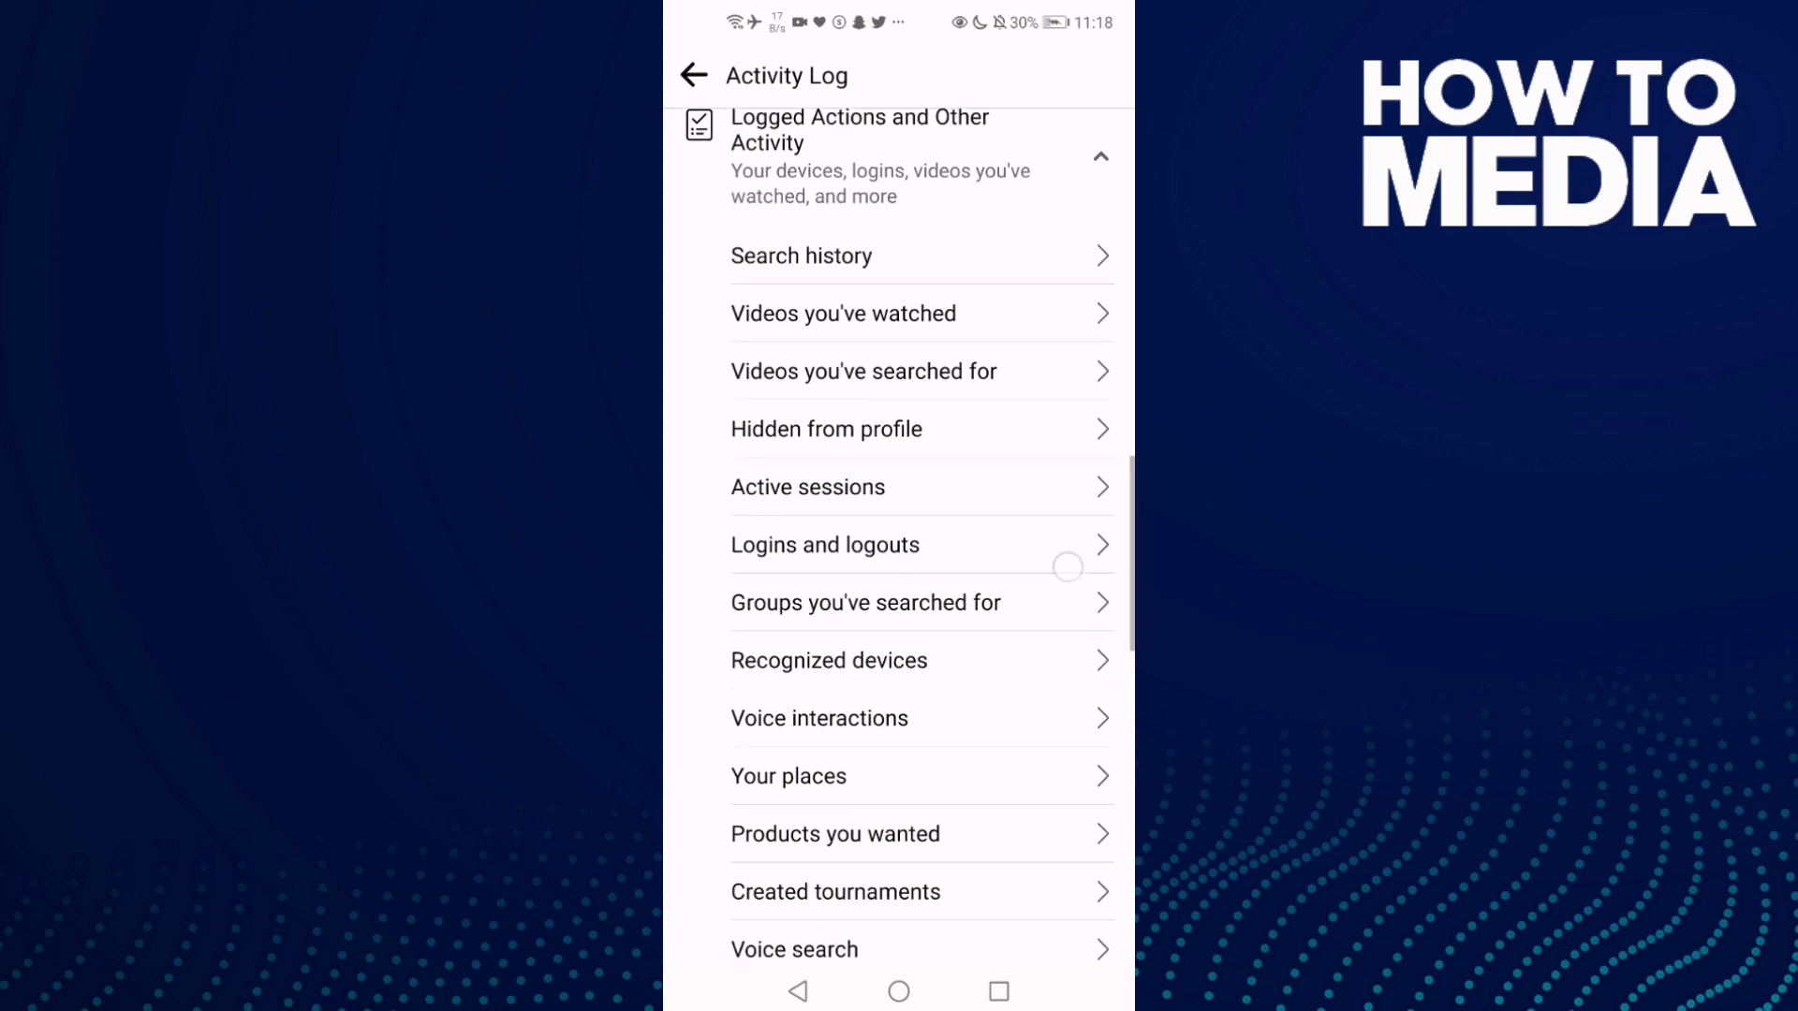
scroll(down, 3)
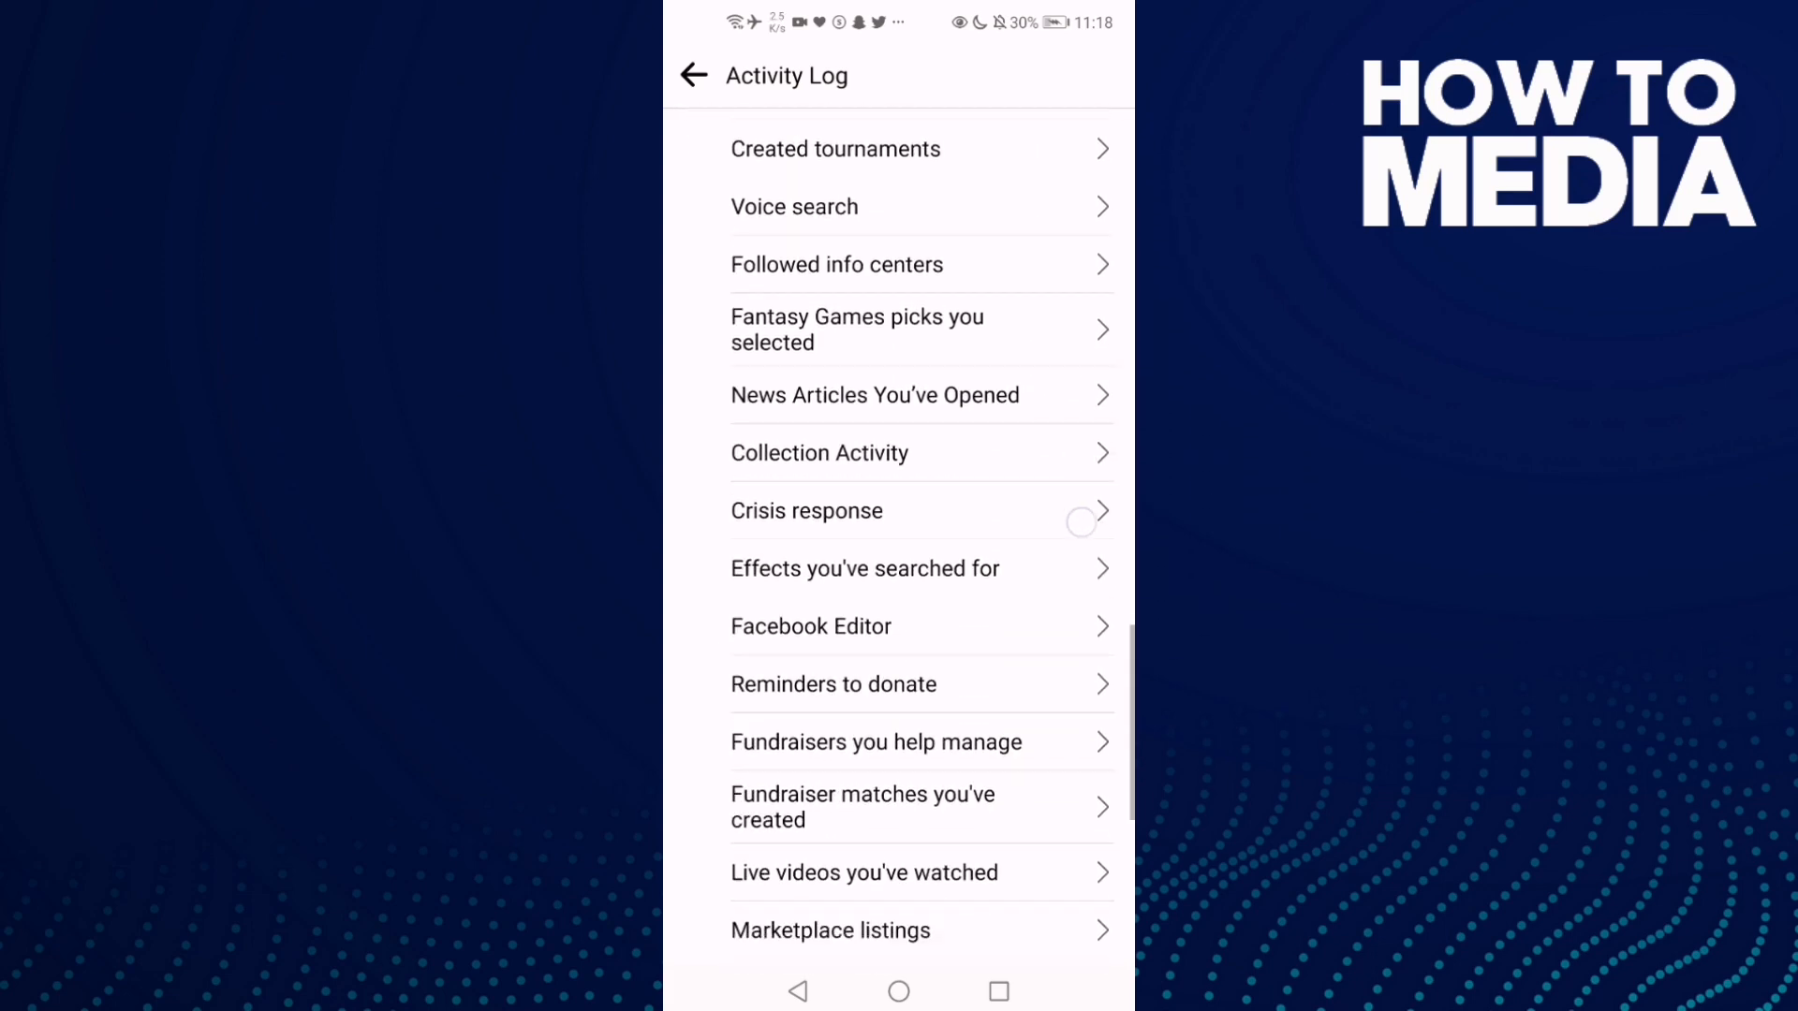
scroll(down, 3)
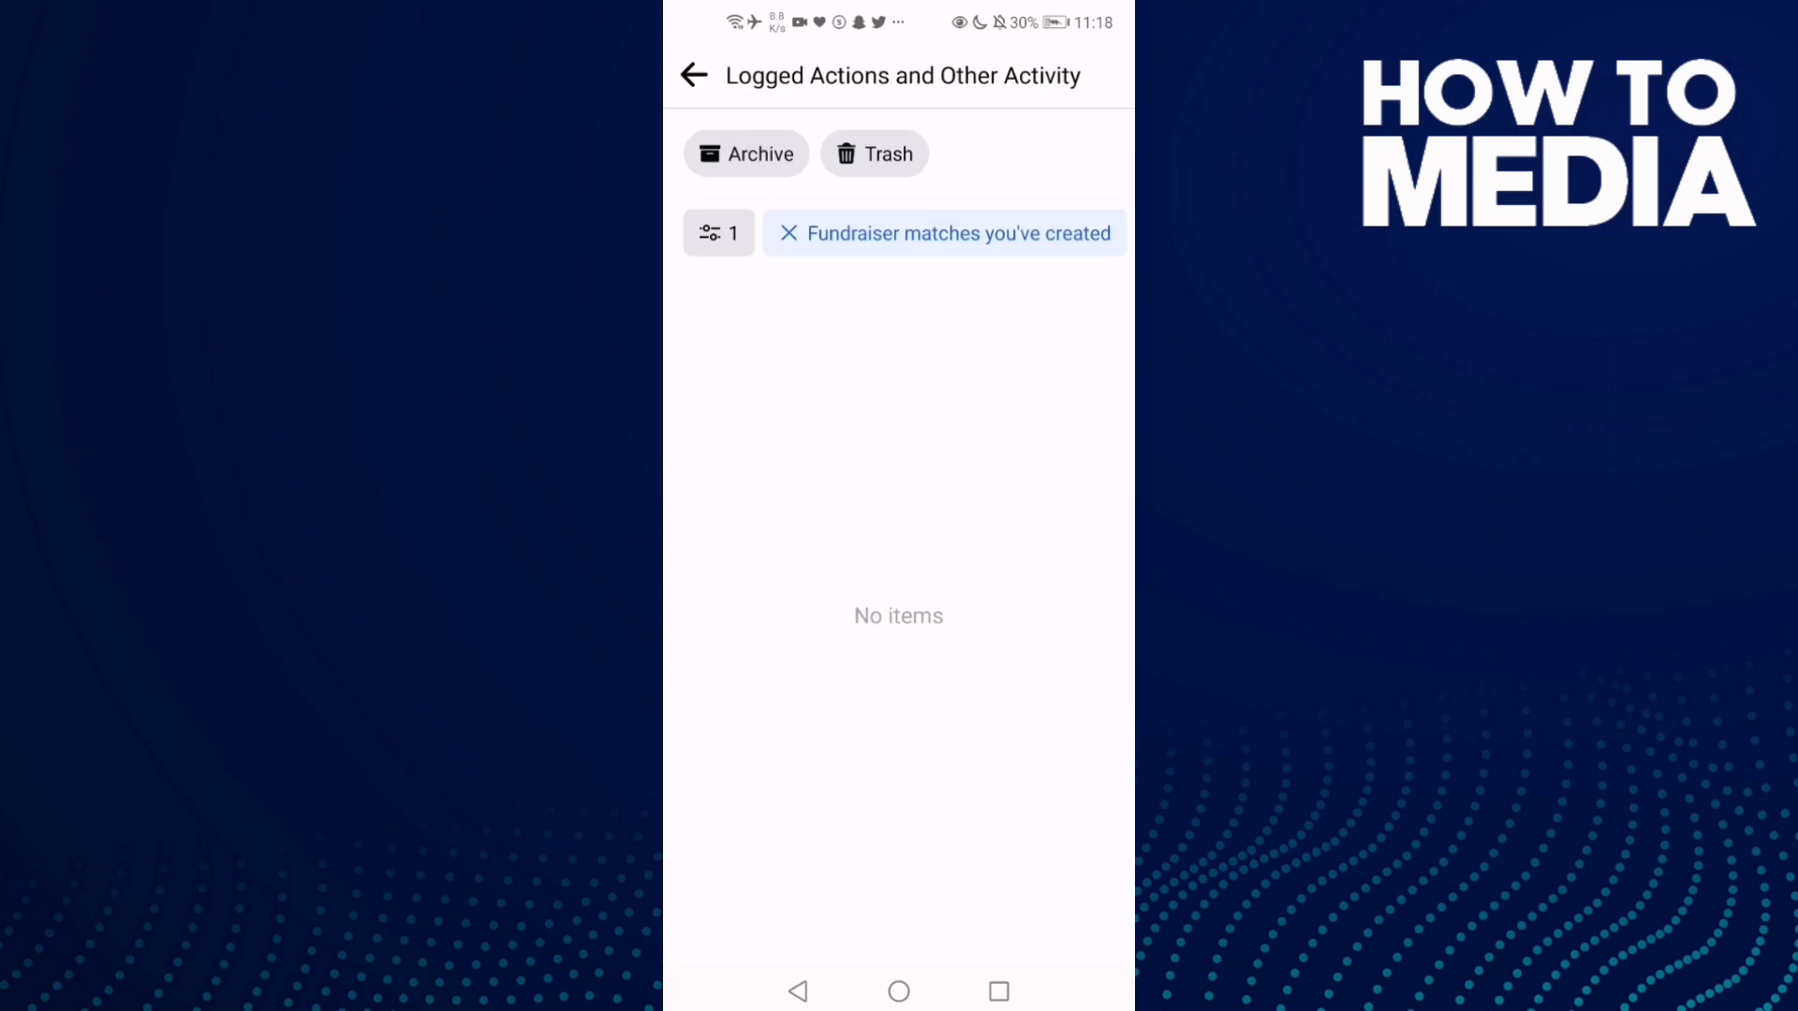
- Leave Facebook and return to the Android home screen
click(898, 991)
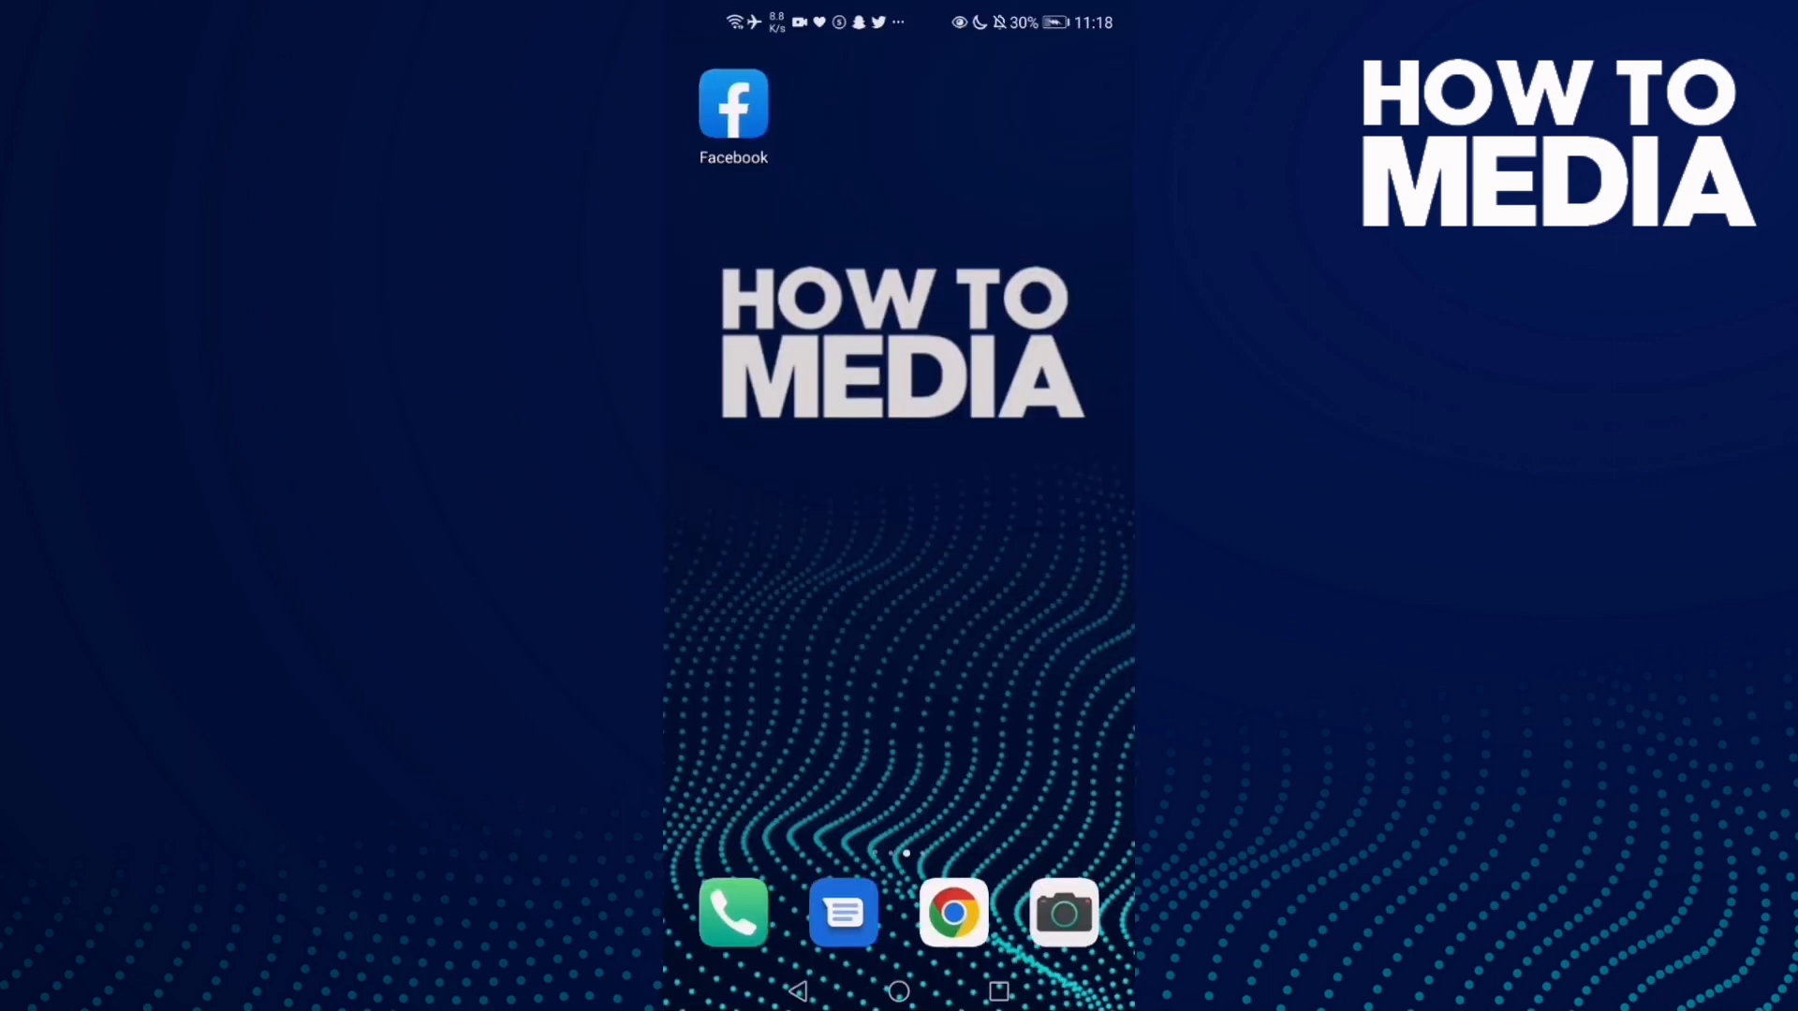